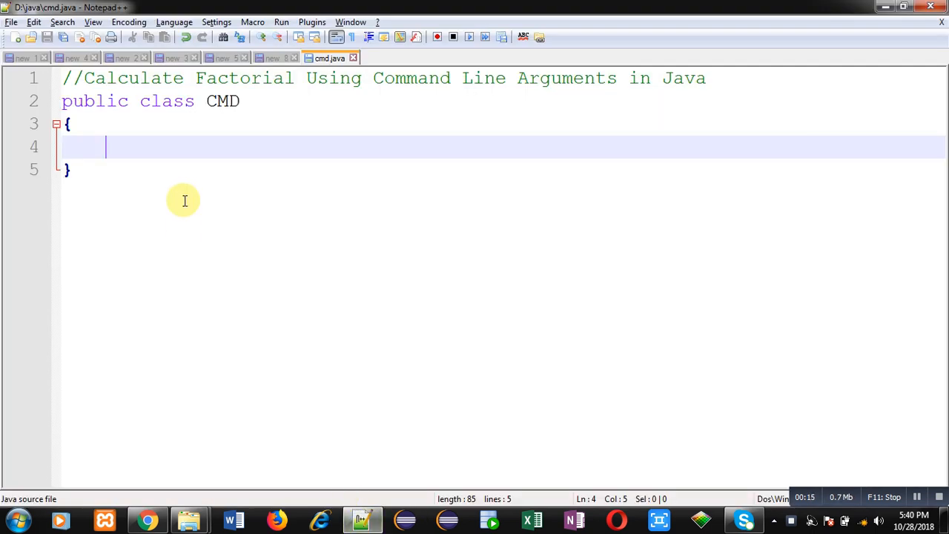
mouse_move(134, 159)
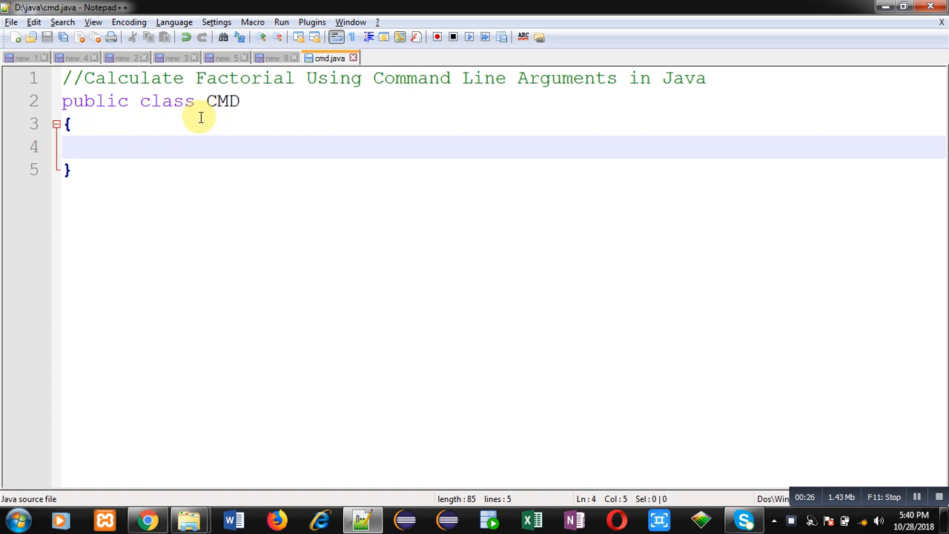
Write the header public static void main(String args[]) inside class CMD
text(p)
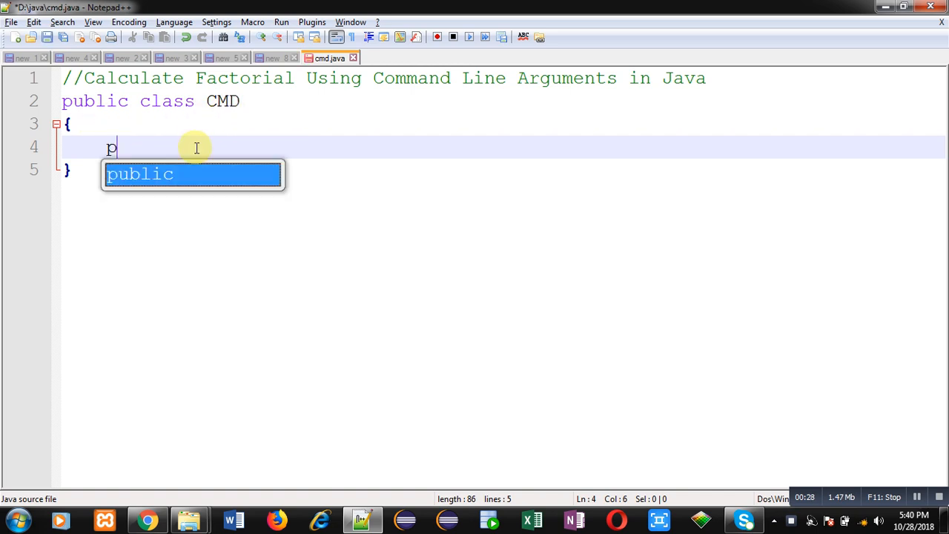
text(ublic sta)
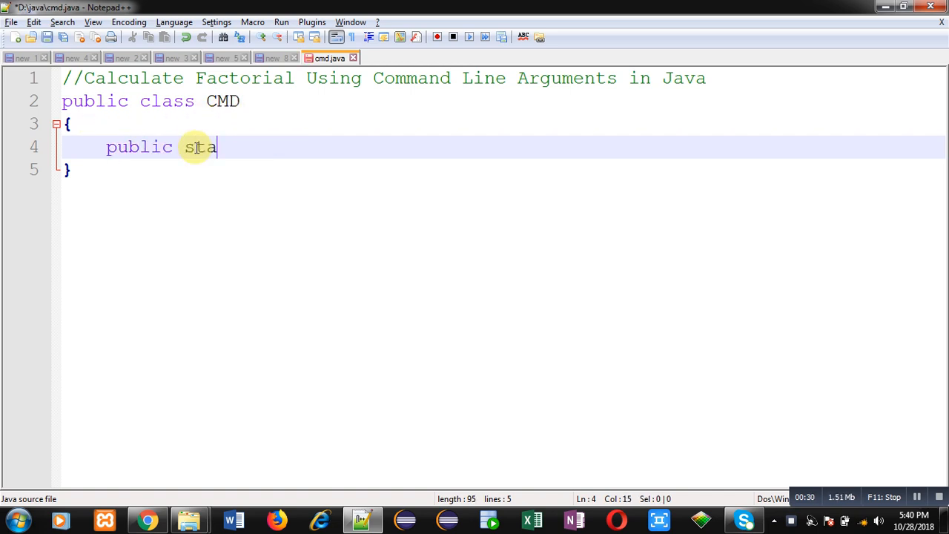
text(tic voi)
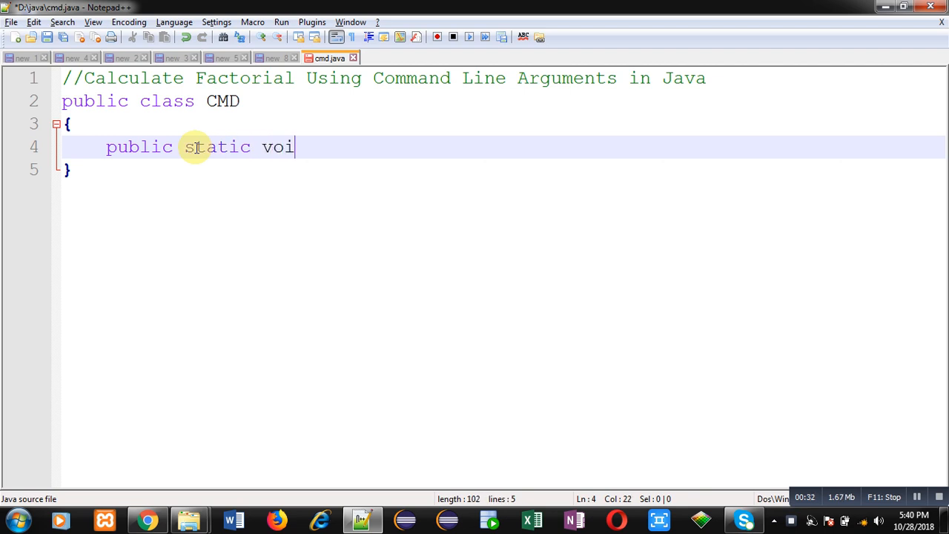
text(d main(String args[)
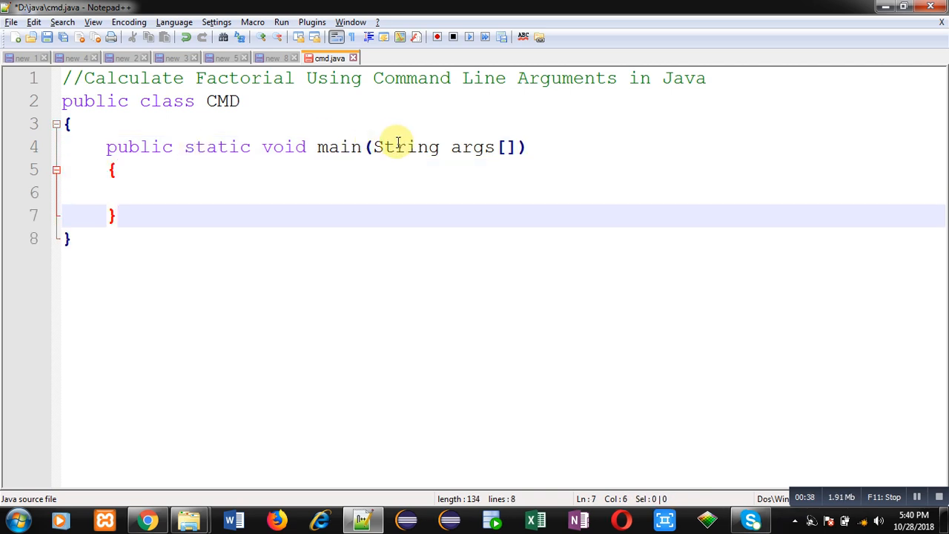
double_click(471, 147)
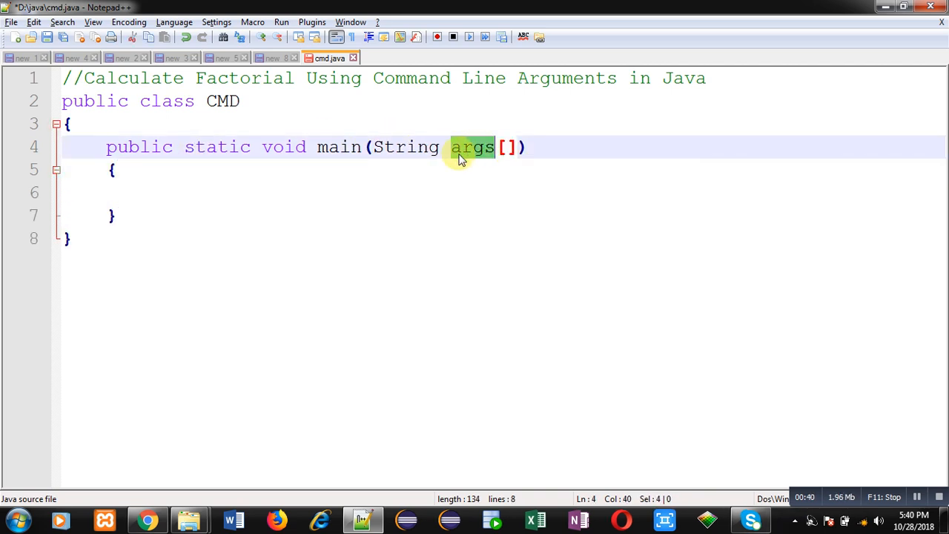
mouse_move(482, 164)
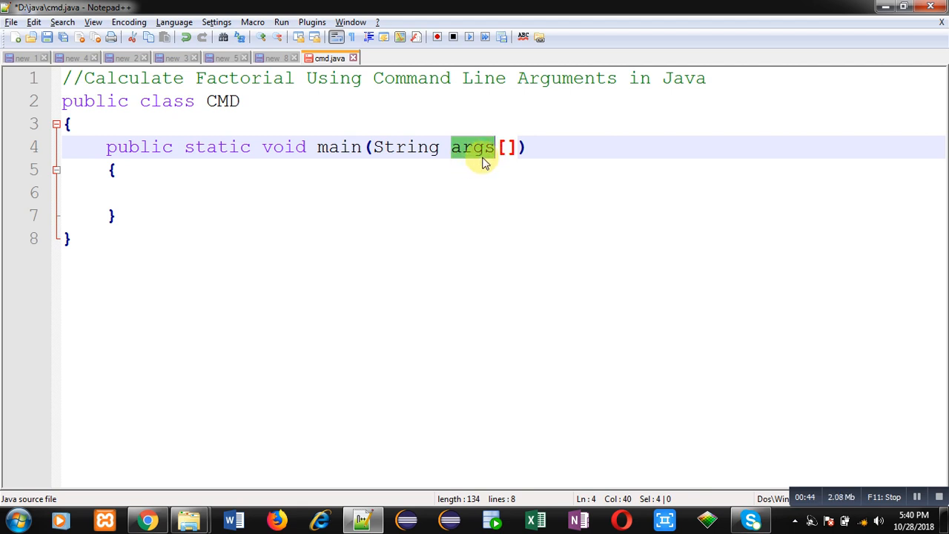
mouse_move(468, 162)
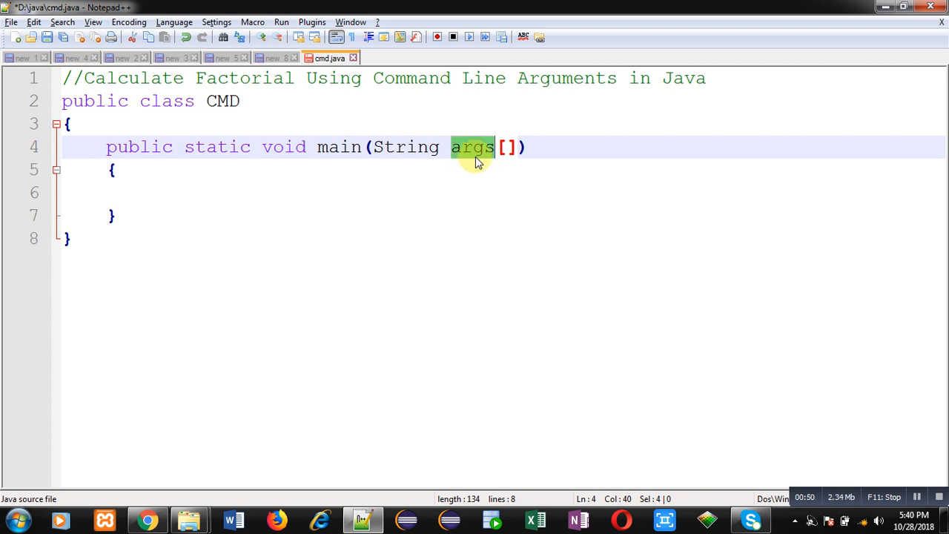
mouse_move(403, 186)
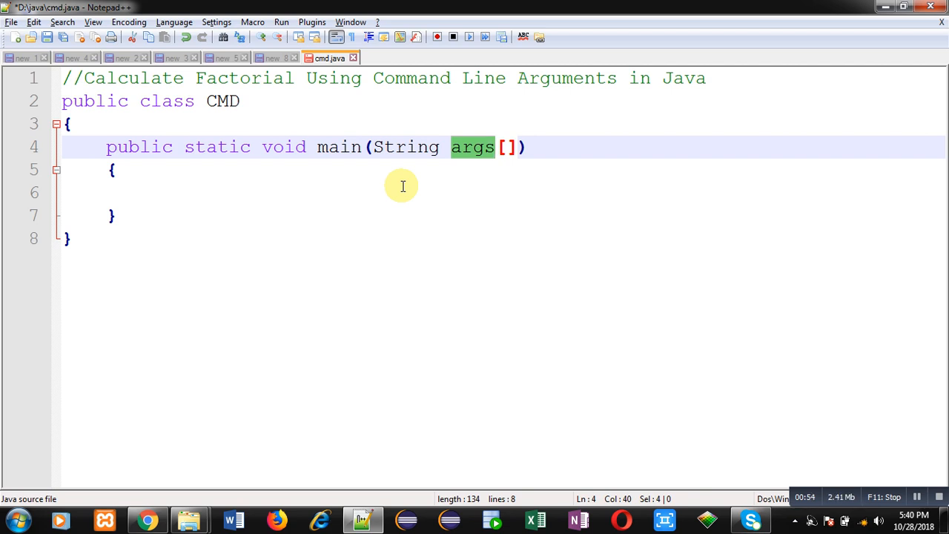
click(164, 192)
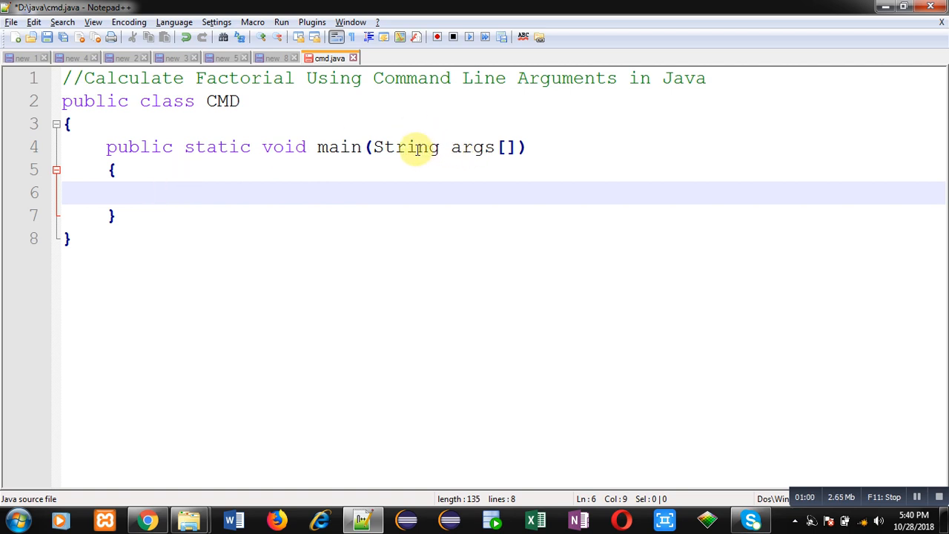
mouse_move(373, 199)
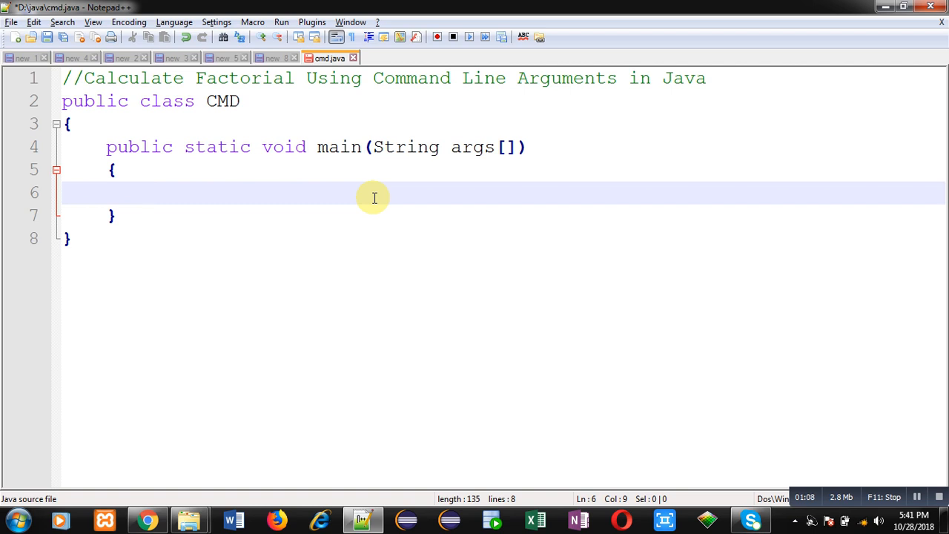
Declare int n,f=1,i; as the first line of main
text(int n)
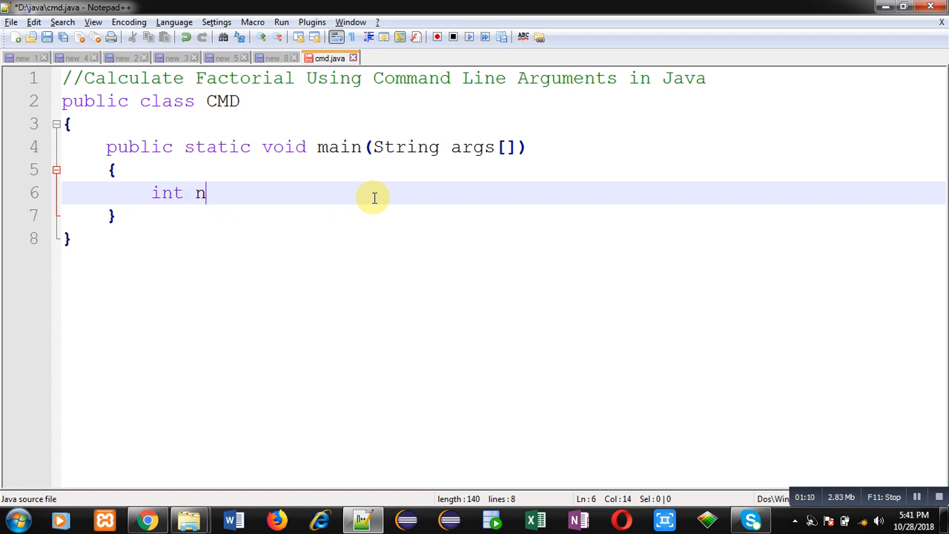
text(,f=)
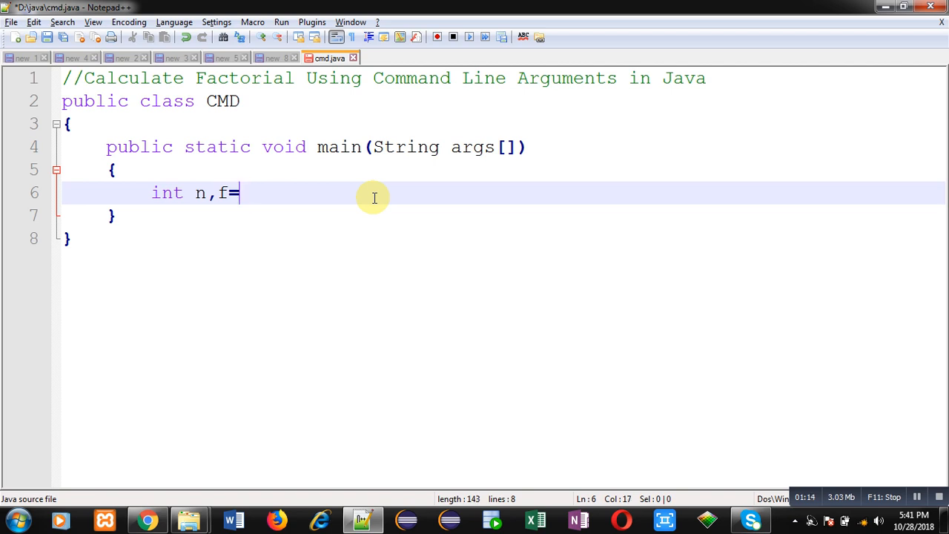
text(1,i;)
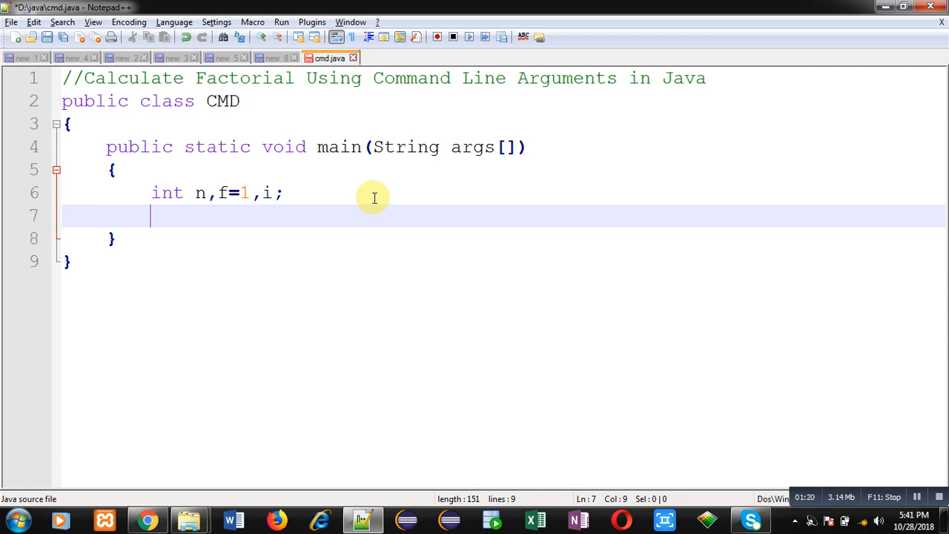
Write n = Integer.parseInt(args[0]); with the comment //string into integer
text(n =)
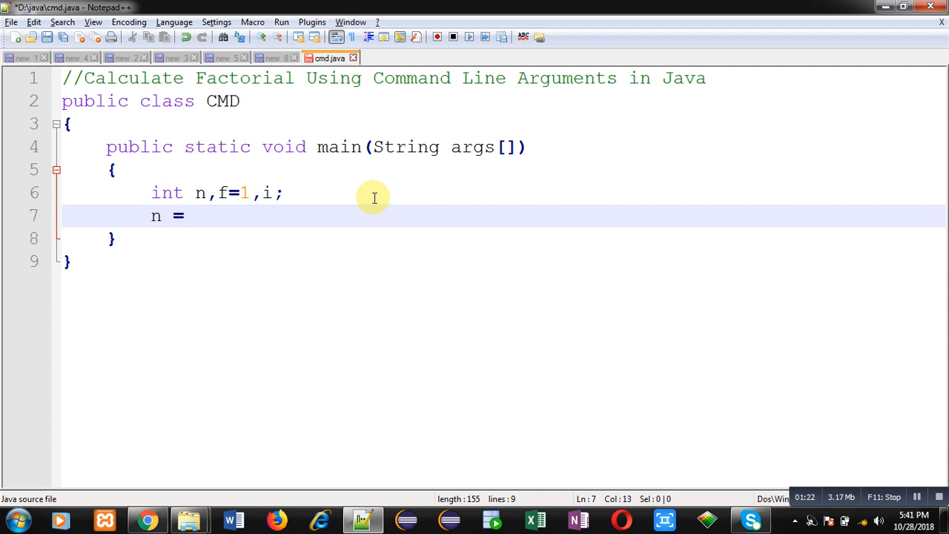
text(Integer.)
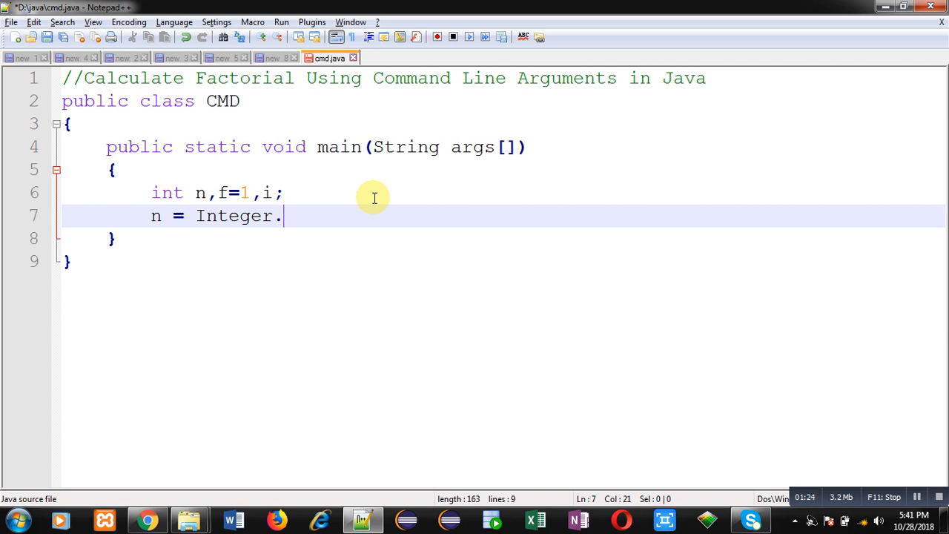
text(parse)
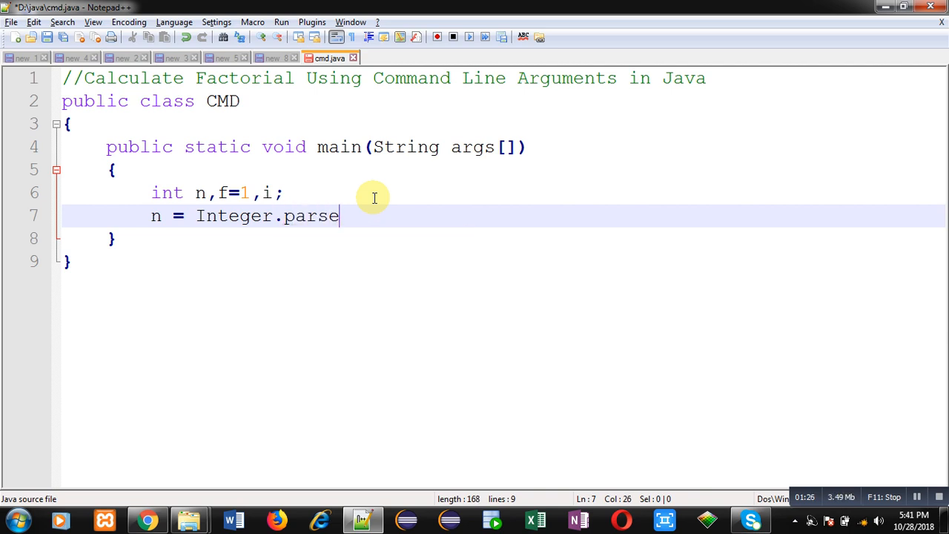
text(Int(args)
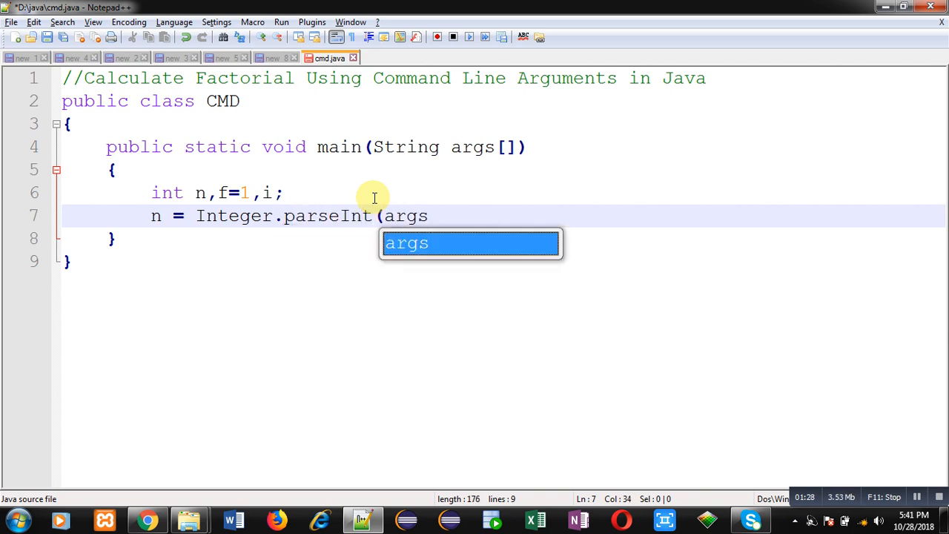
text([0]);)
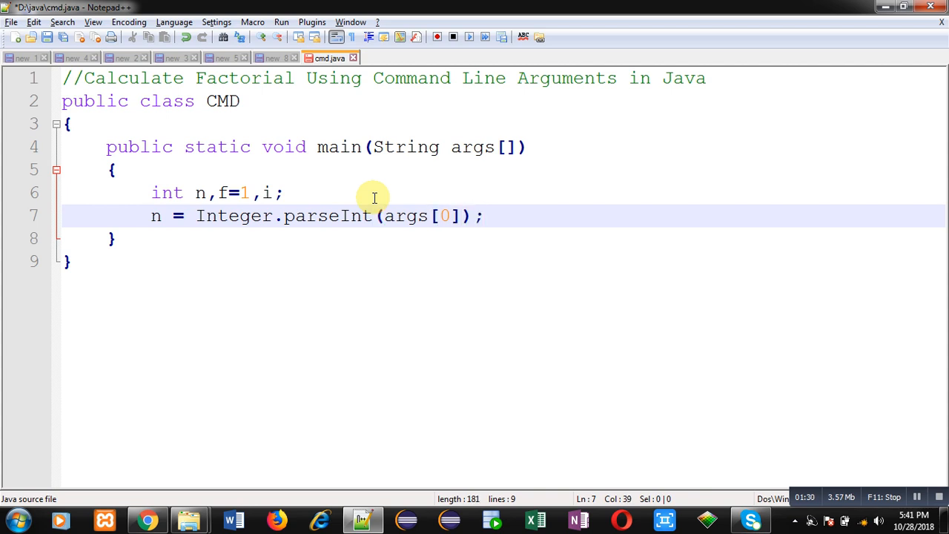
text(//)
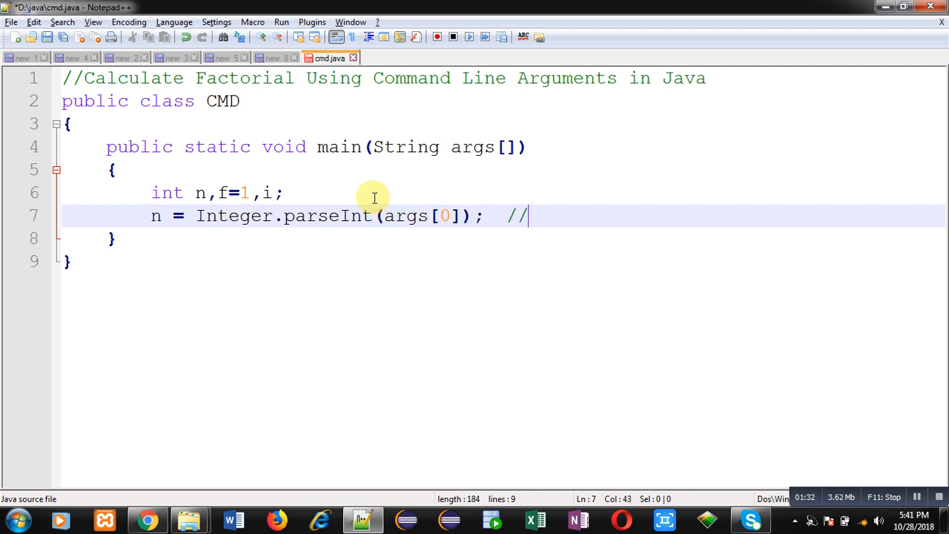
text(string)
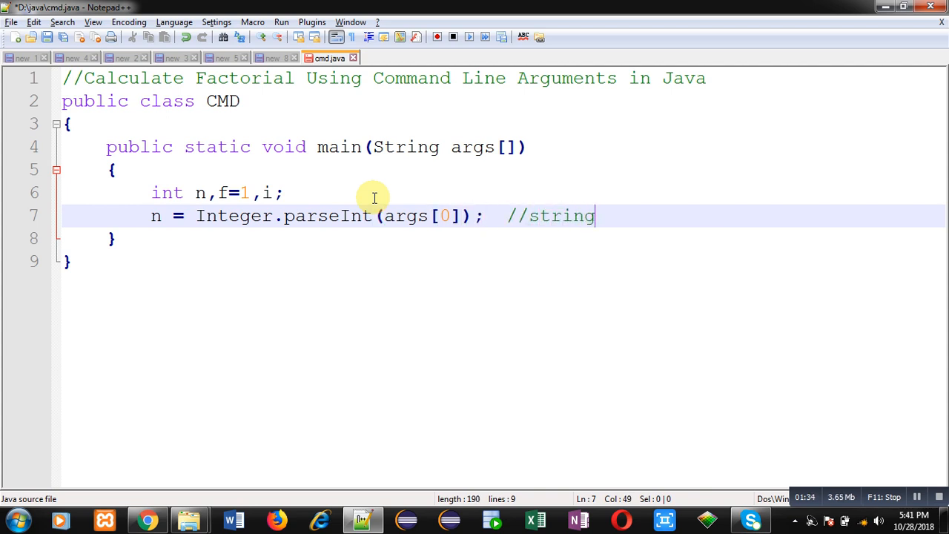
text(into intege)
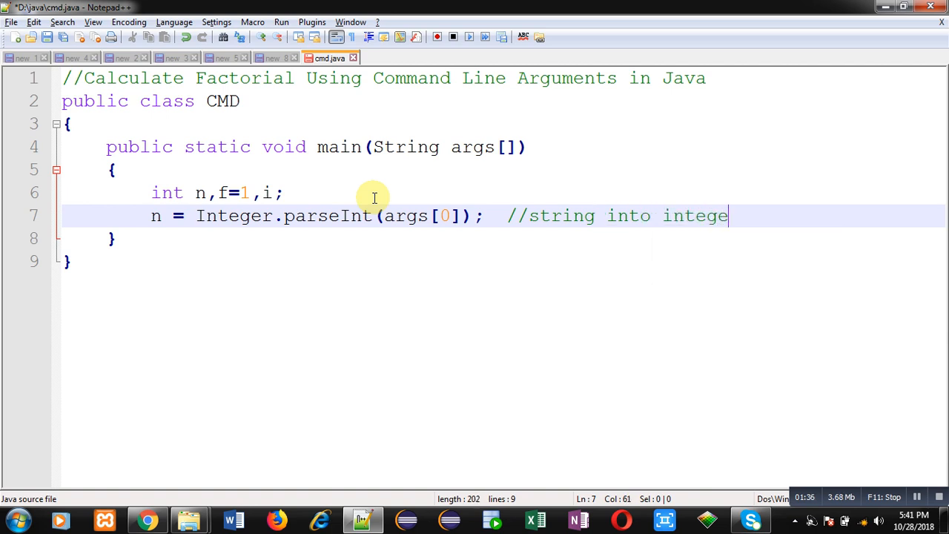
text(r)
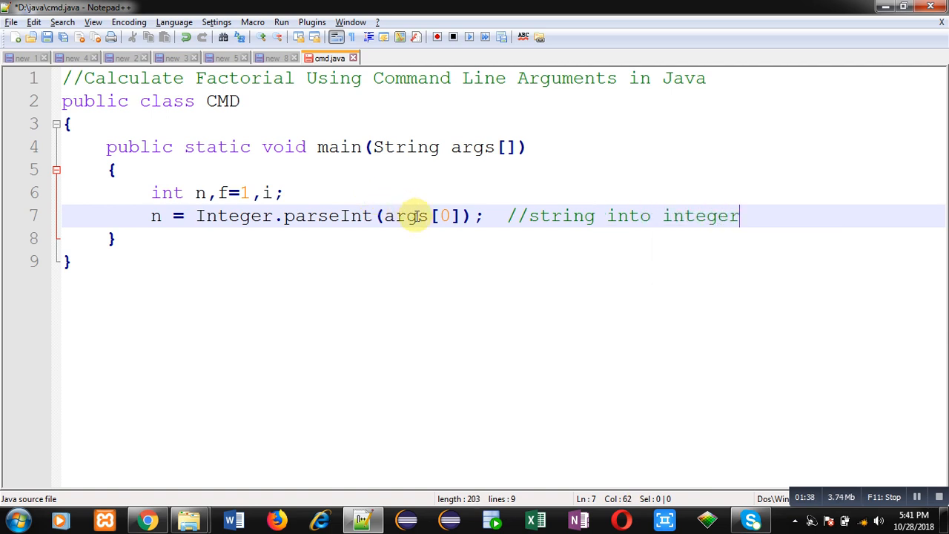
mouse_move(211, 216)
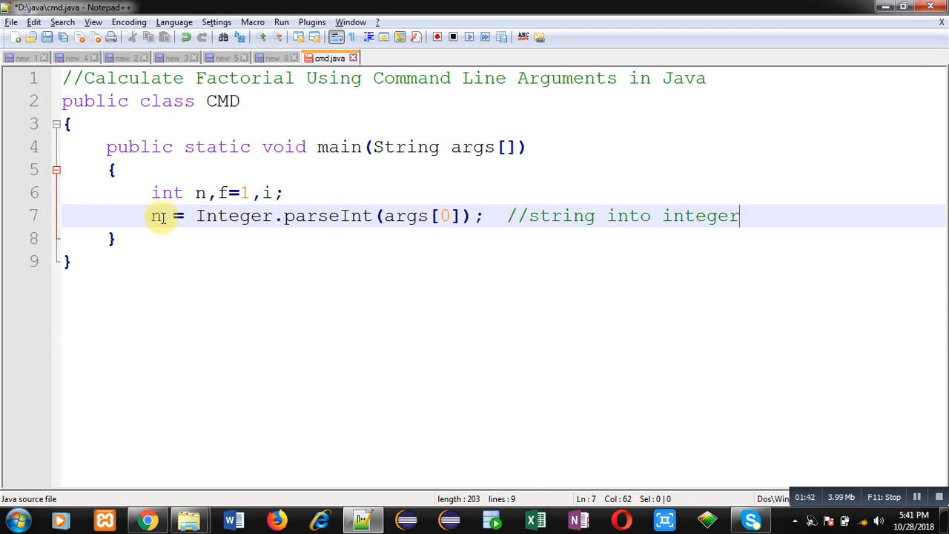
mouse_move(567, 175)
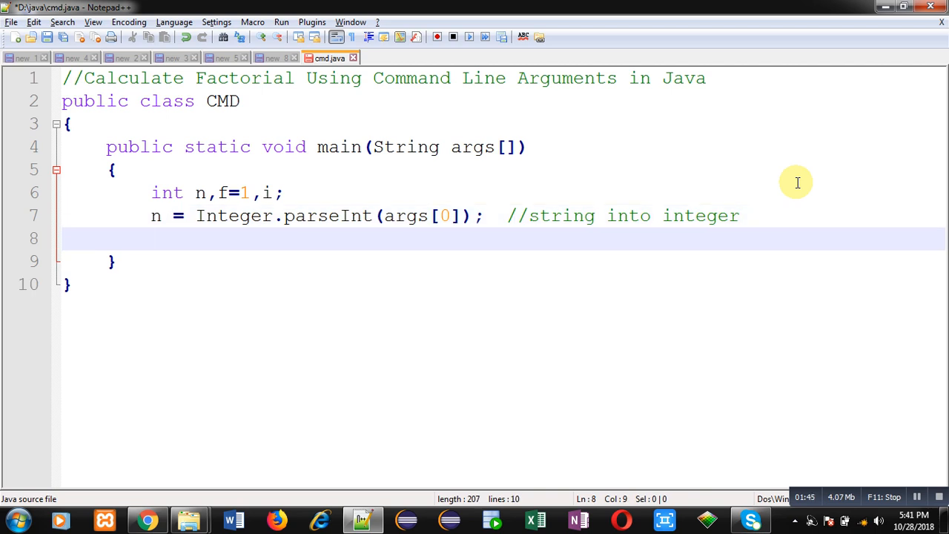
Write the loop for(i=1 ; i<=n ; i++) with an opening brace, correcting the 0 to 1
text(for)
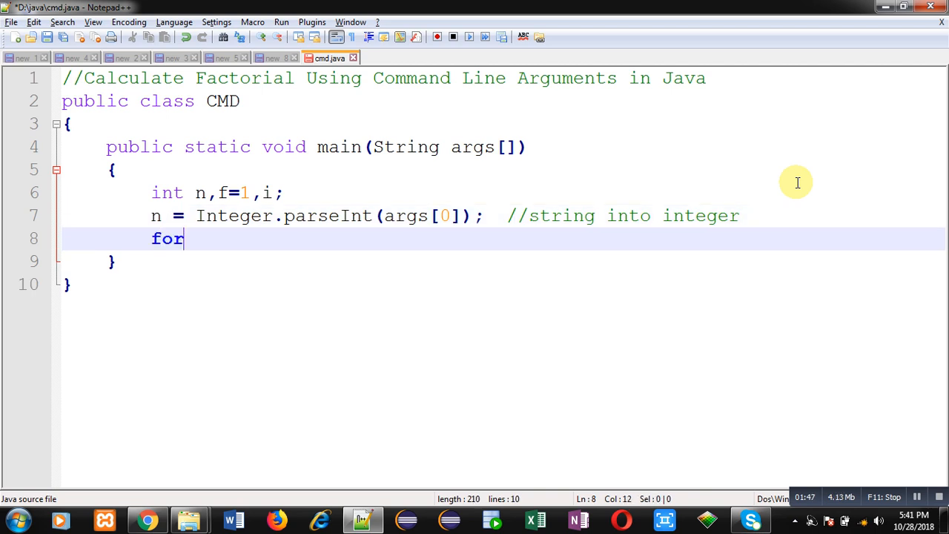
text((i=0;)
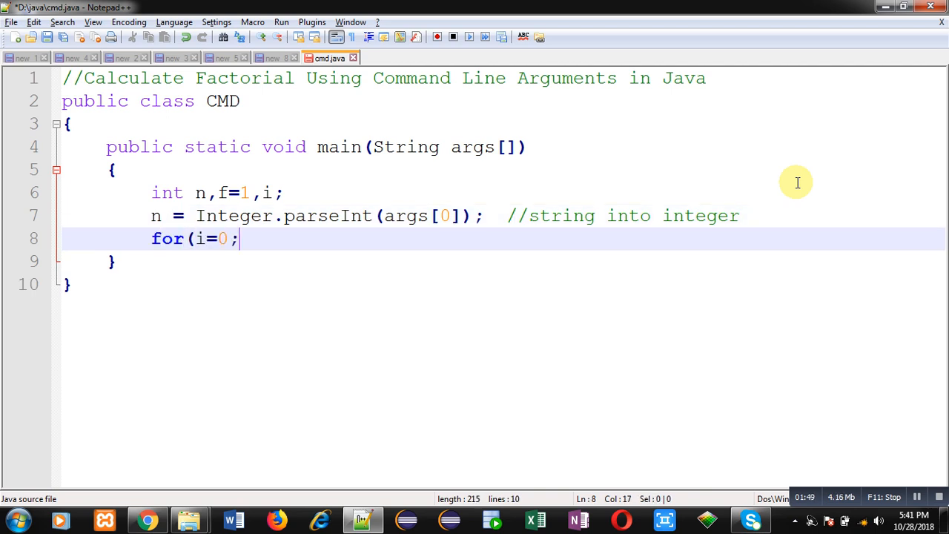
key(Backspace)
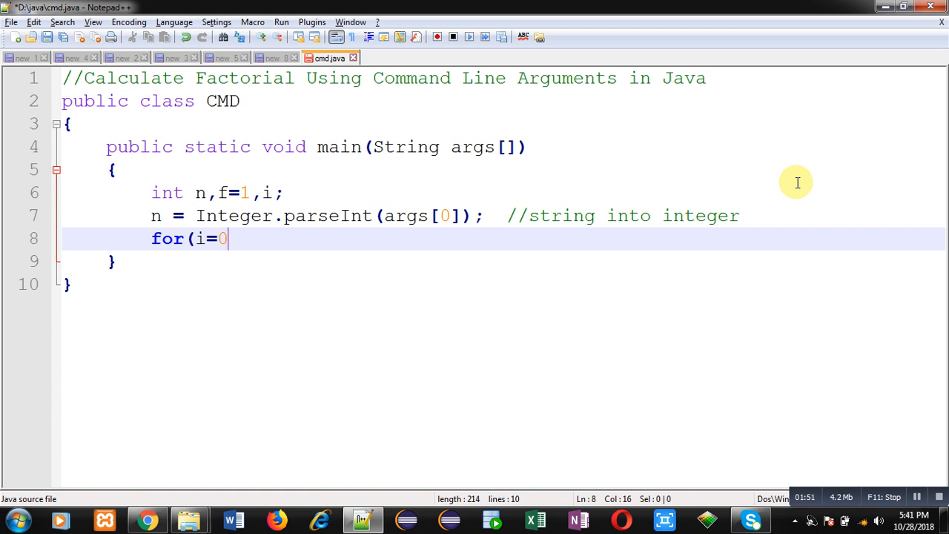
text(1 ;)
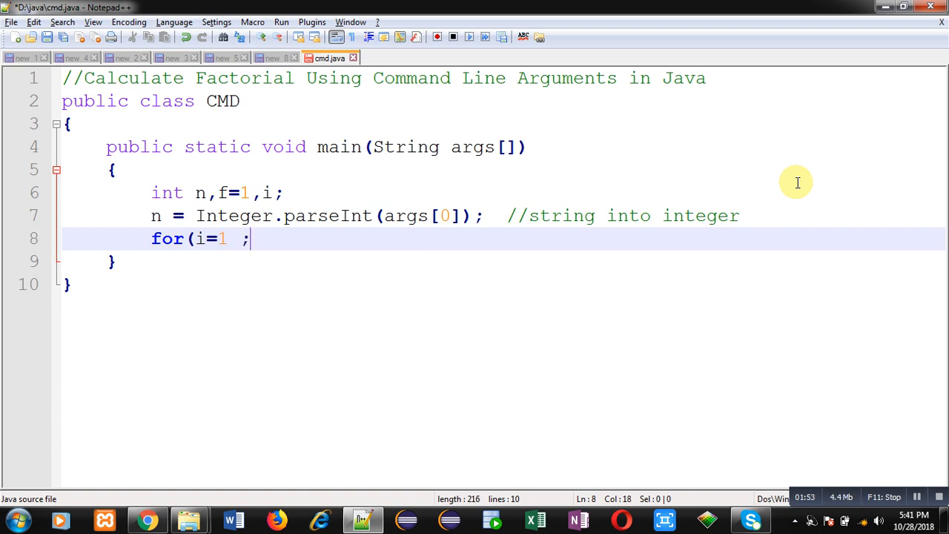
text(i<=)
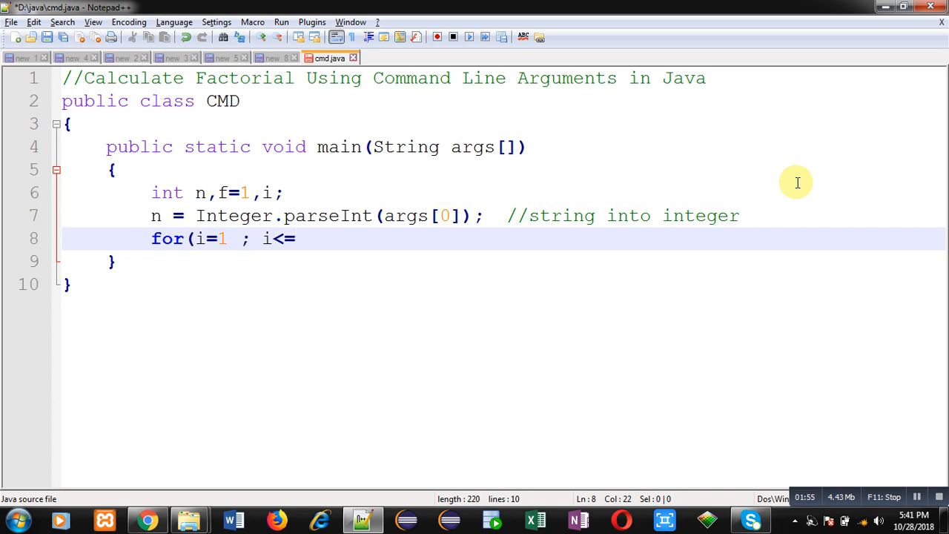
text(n ;)
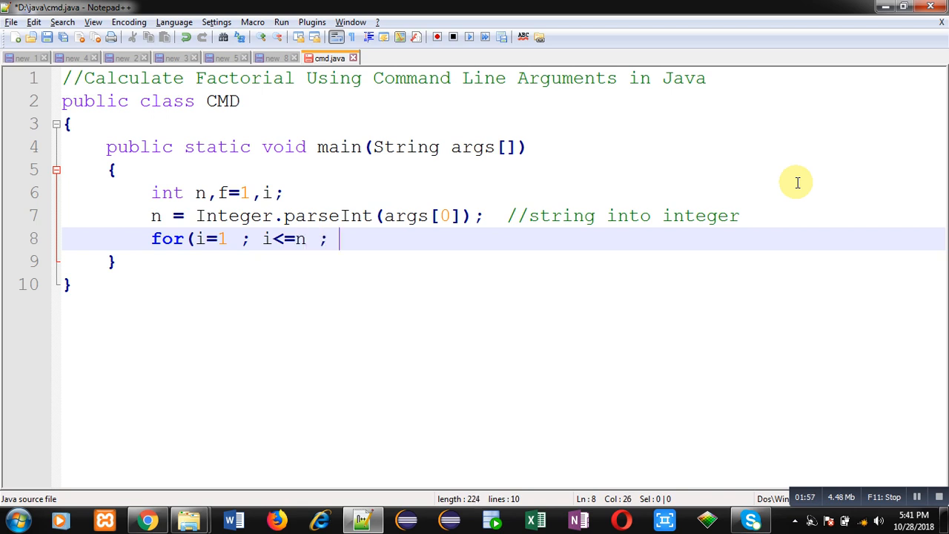
text(i++))
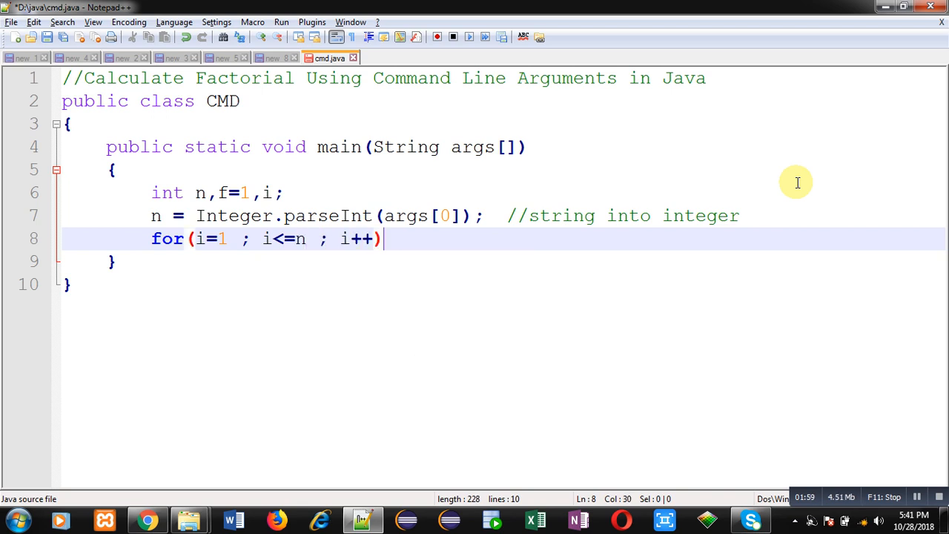
text({)
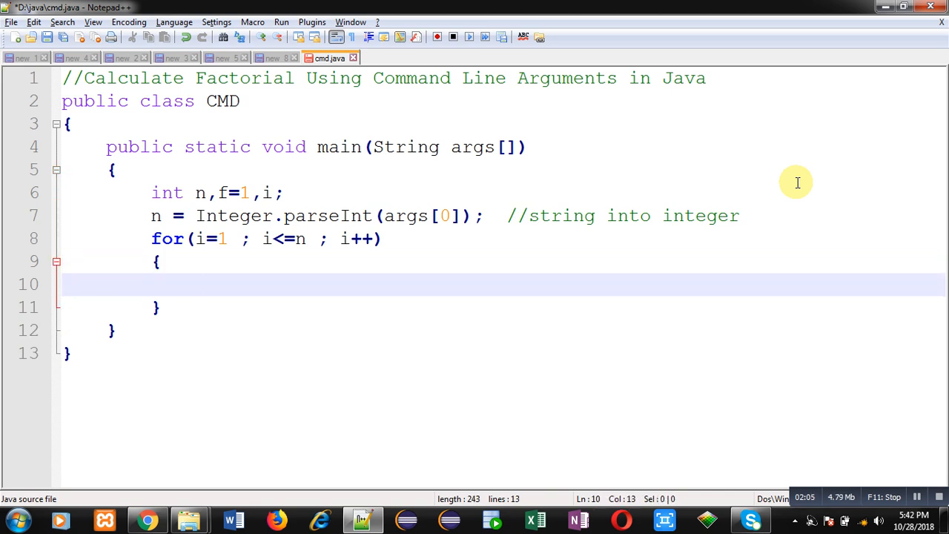
Write the loop body f = f * i; and start a new line after the loop
text(f = f)
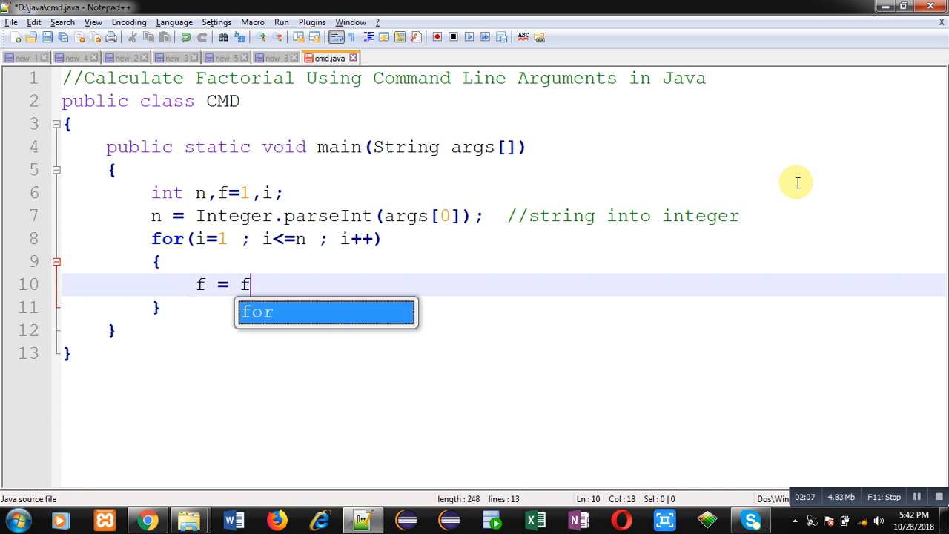
text(*)
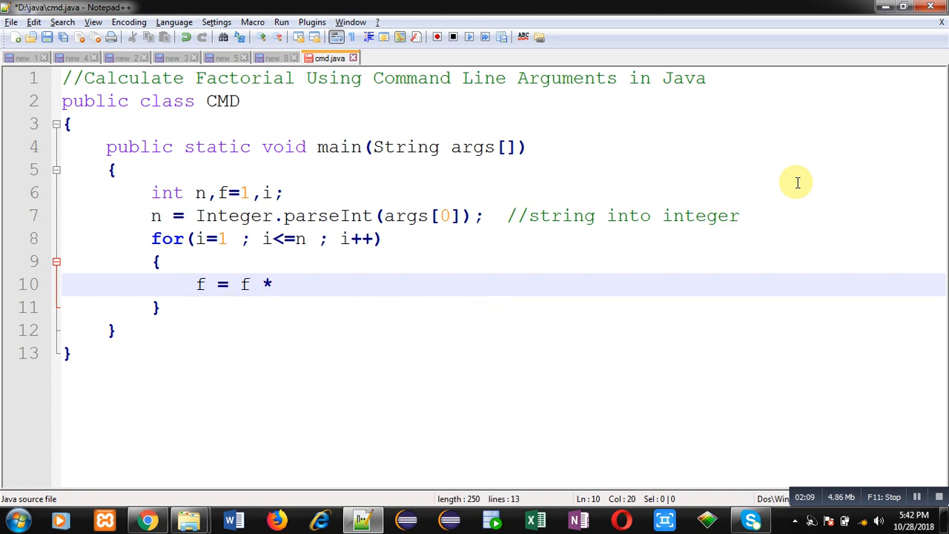
text(i;)
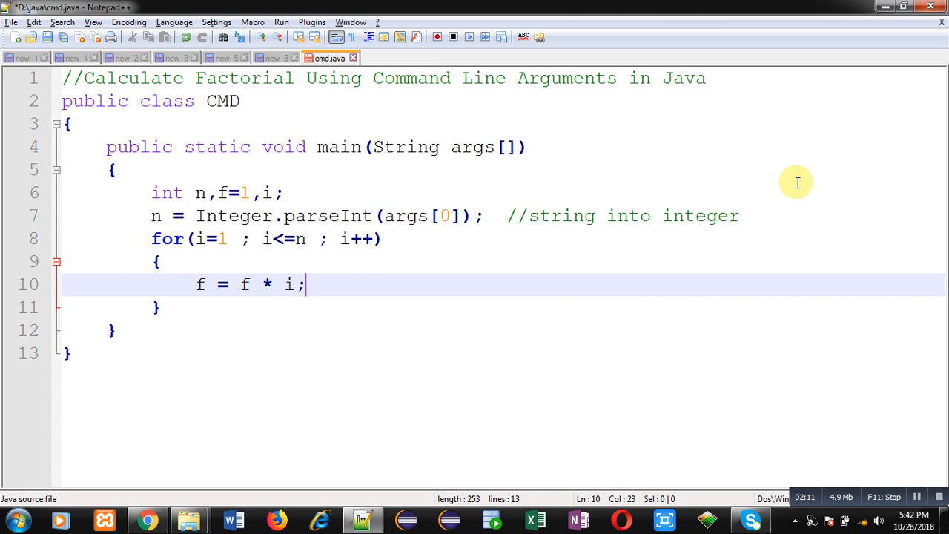
key(Enter)
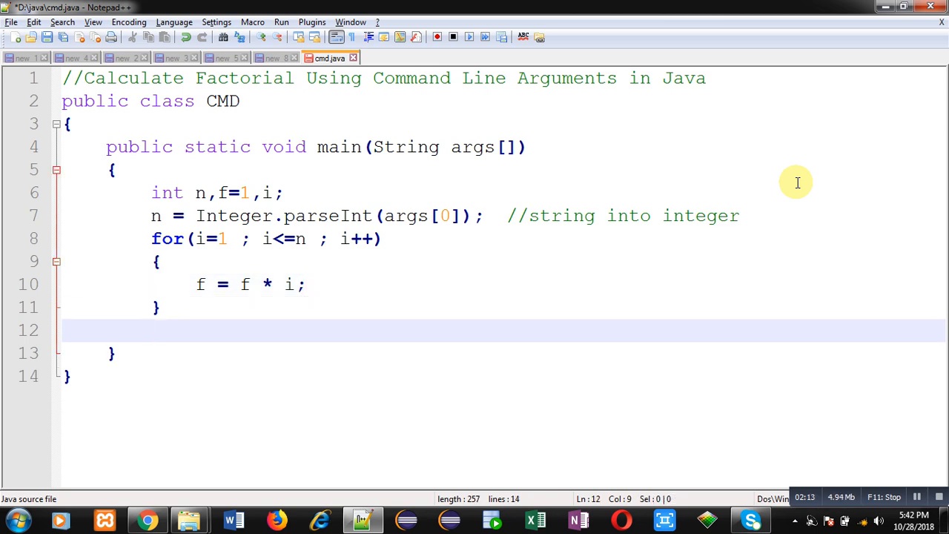
Write System.out.println("Factorial = " + f); after the loop
text(System.o)
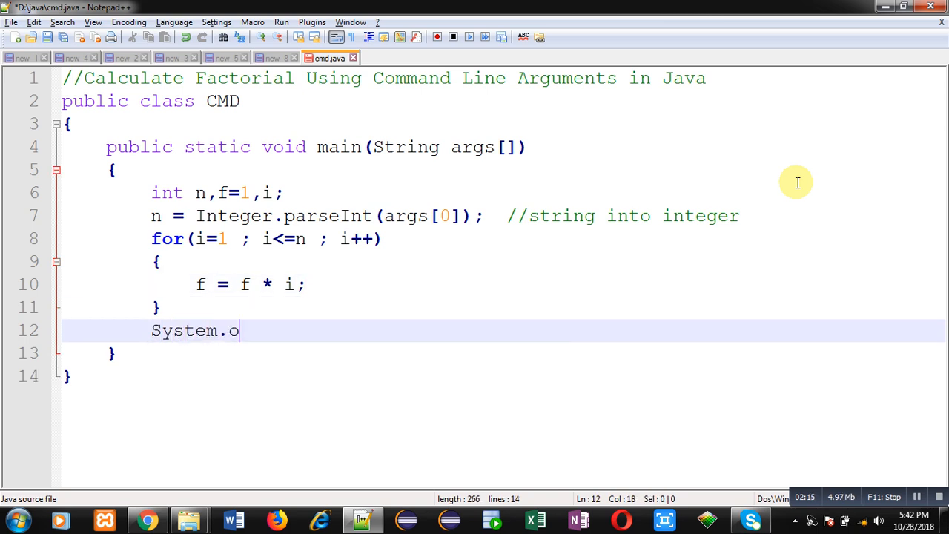
text(ut.printl)
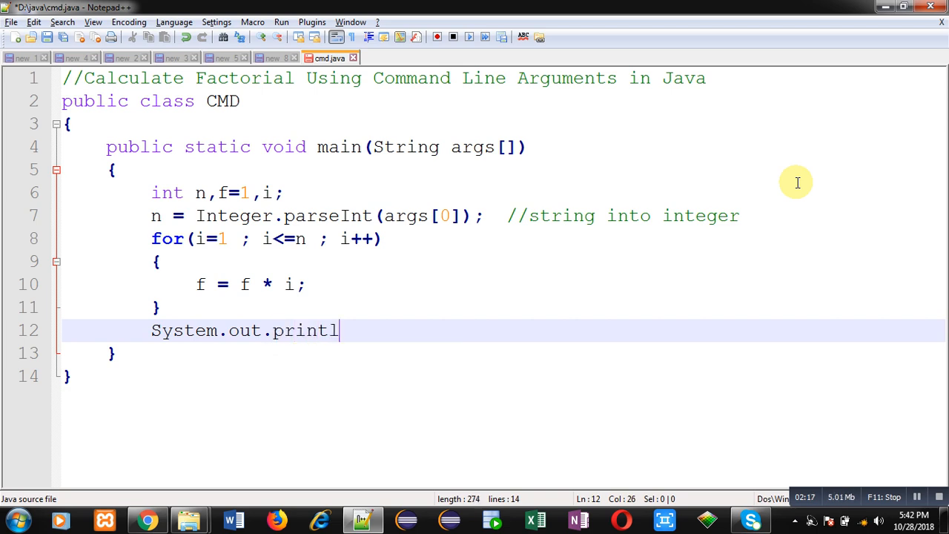
text(n("Fac)
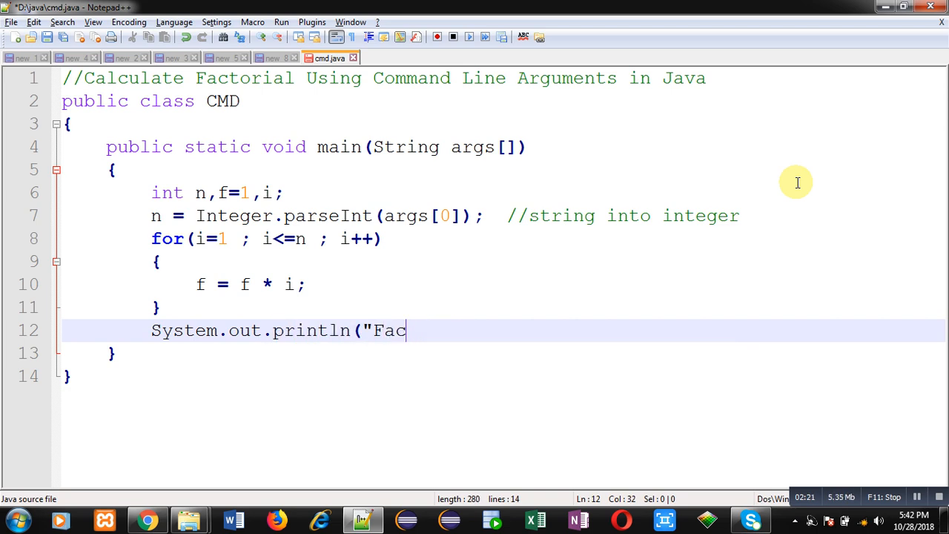
text(torial)
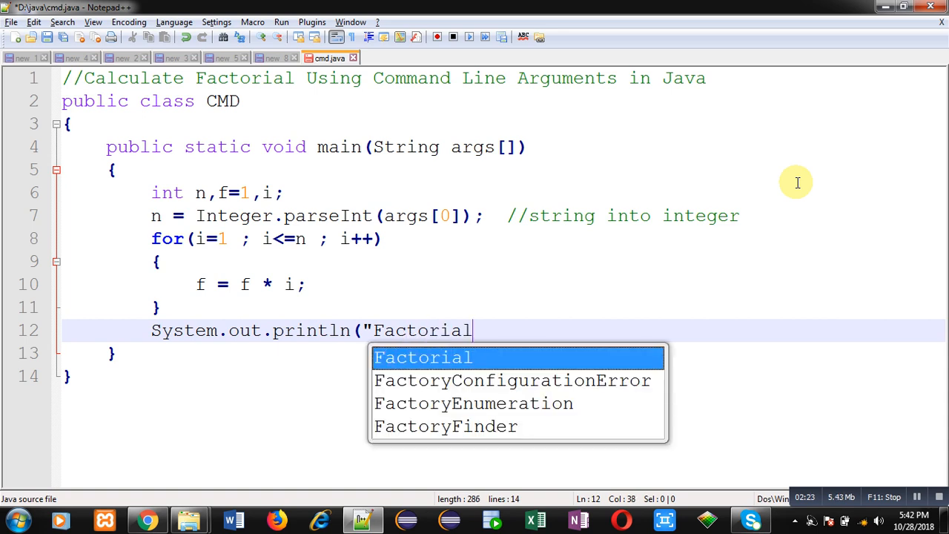
text(= " +)
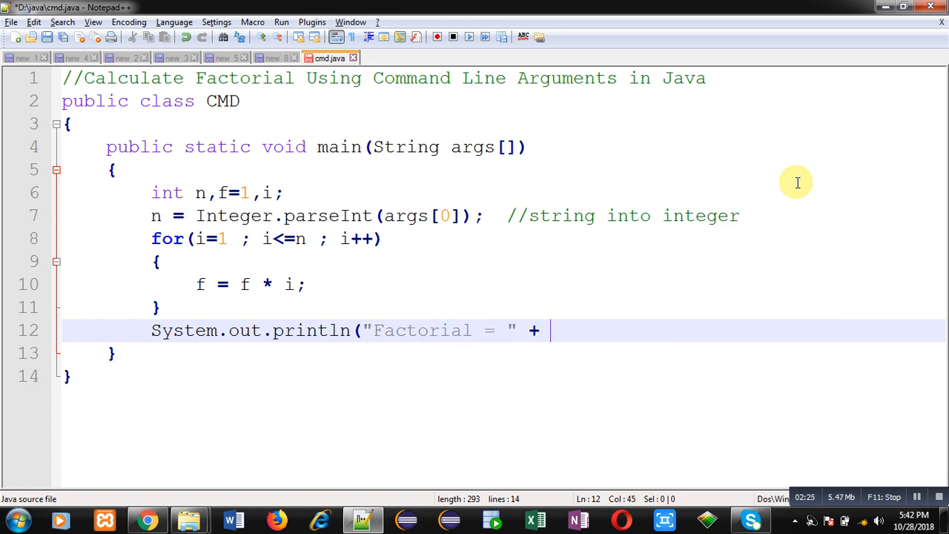
text(f);)
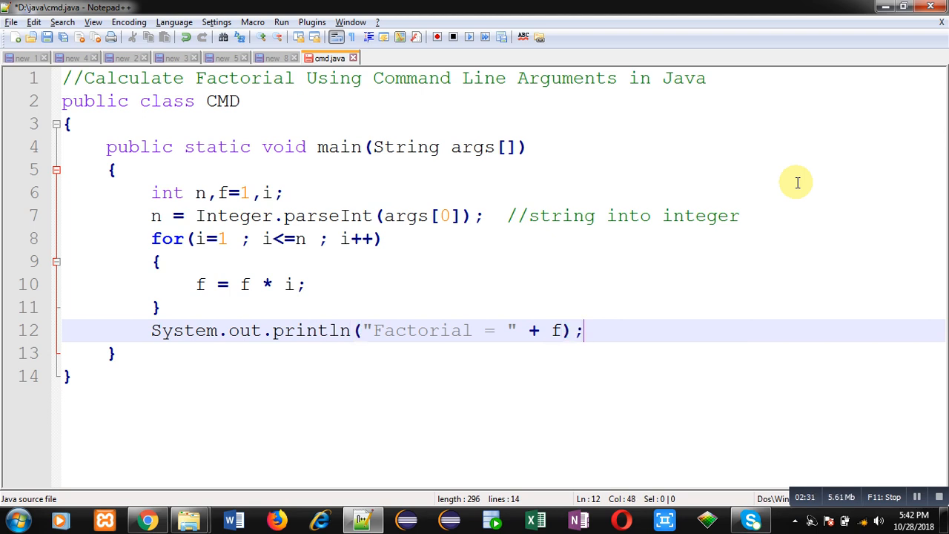
mouse_move(363, 236)
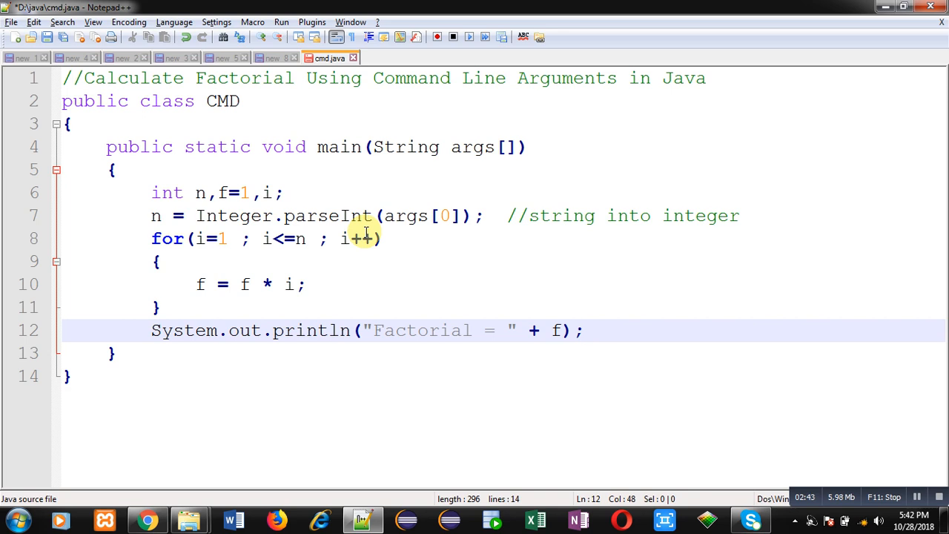
click(14, 520)
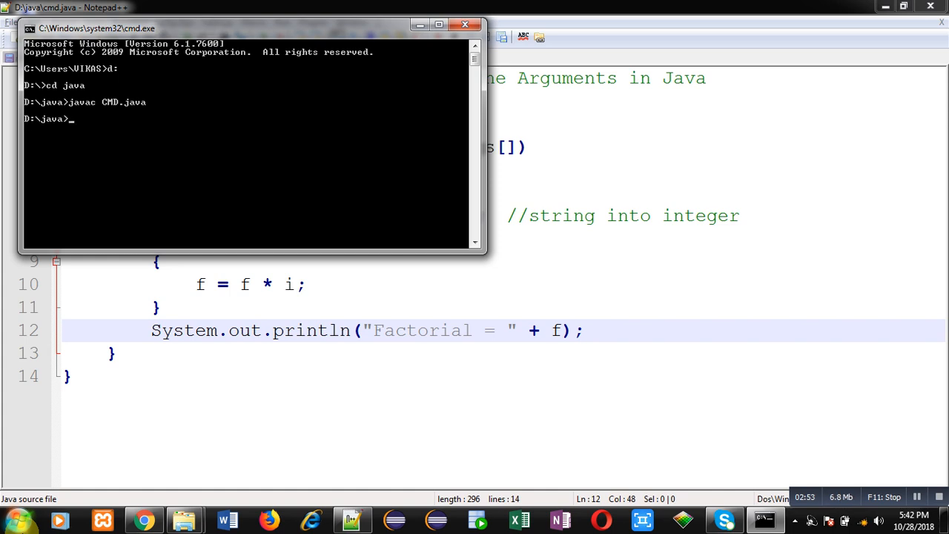
Run java CMD 5 in cmd, printing Factorial = 120
text(java CMD)
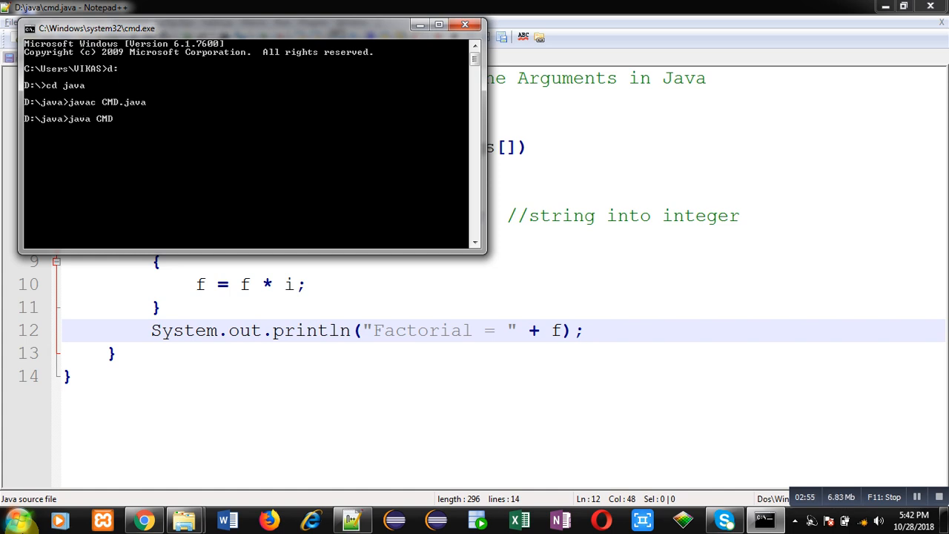
text(5)
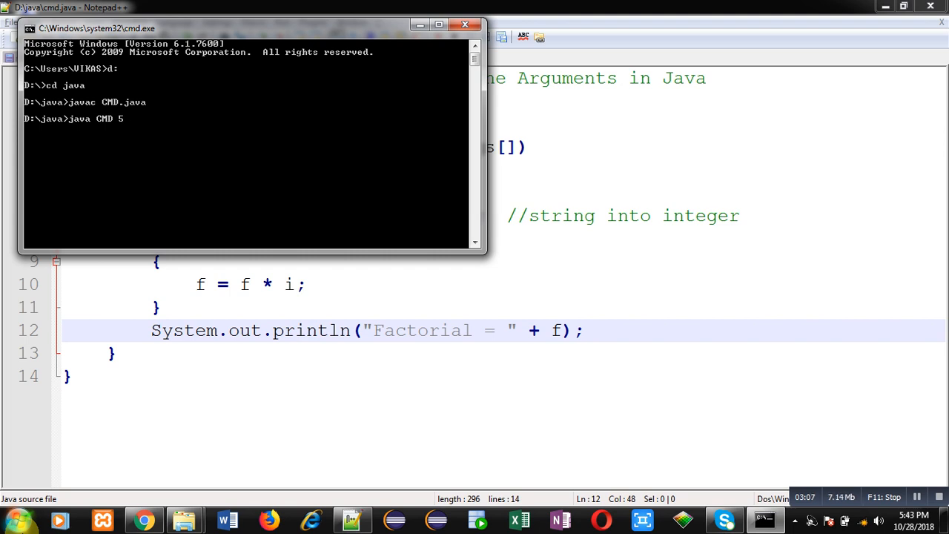
key(Return)
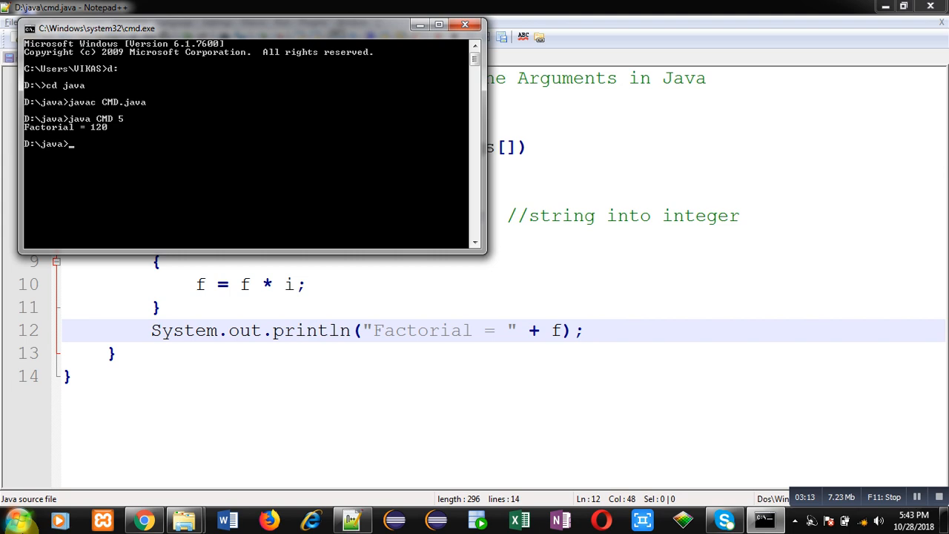
Run java CMD 6 in cmd, printing Factorial = 720
text(java CMD 5)
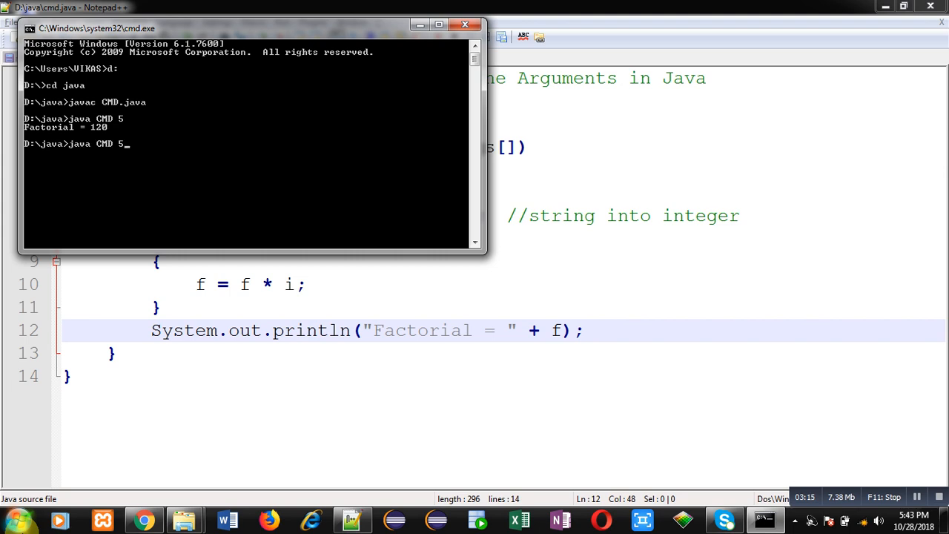
text(6)
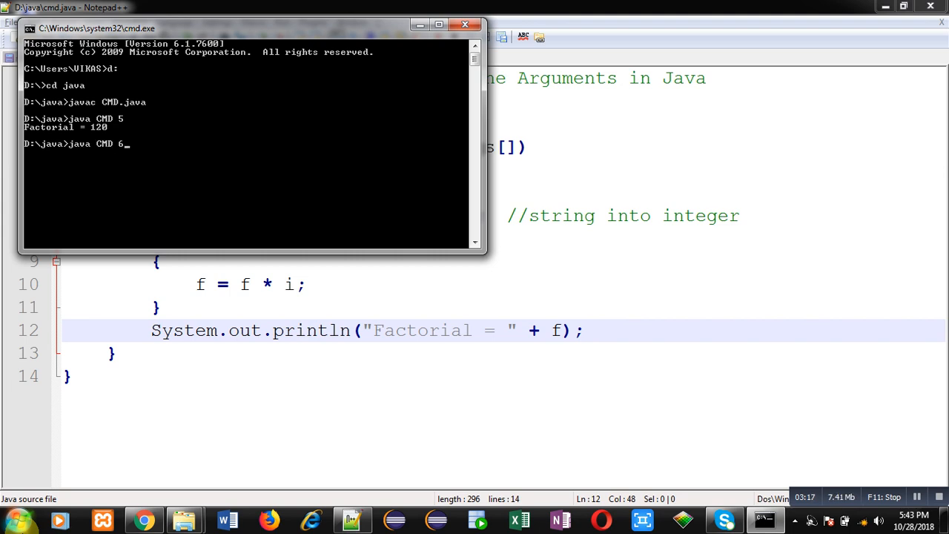
key(Return)
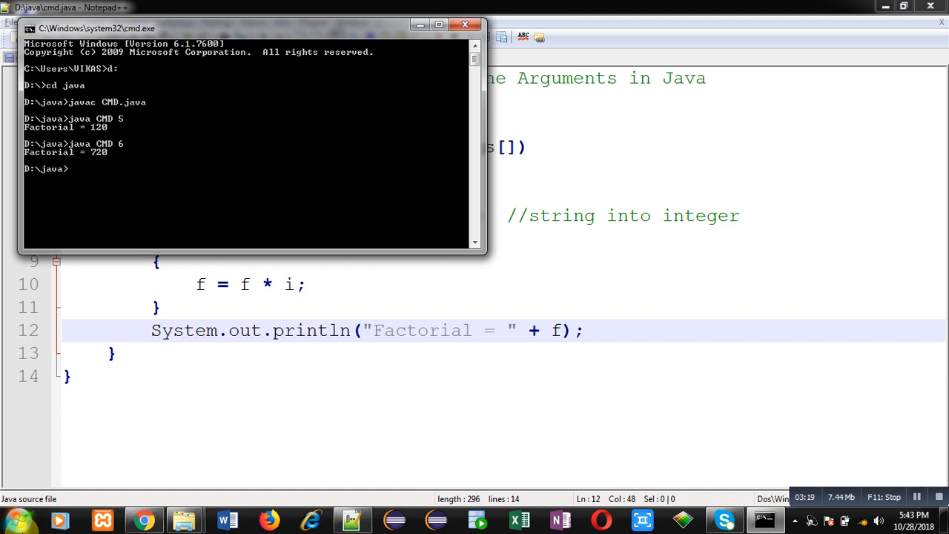